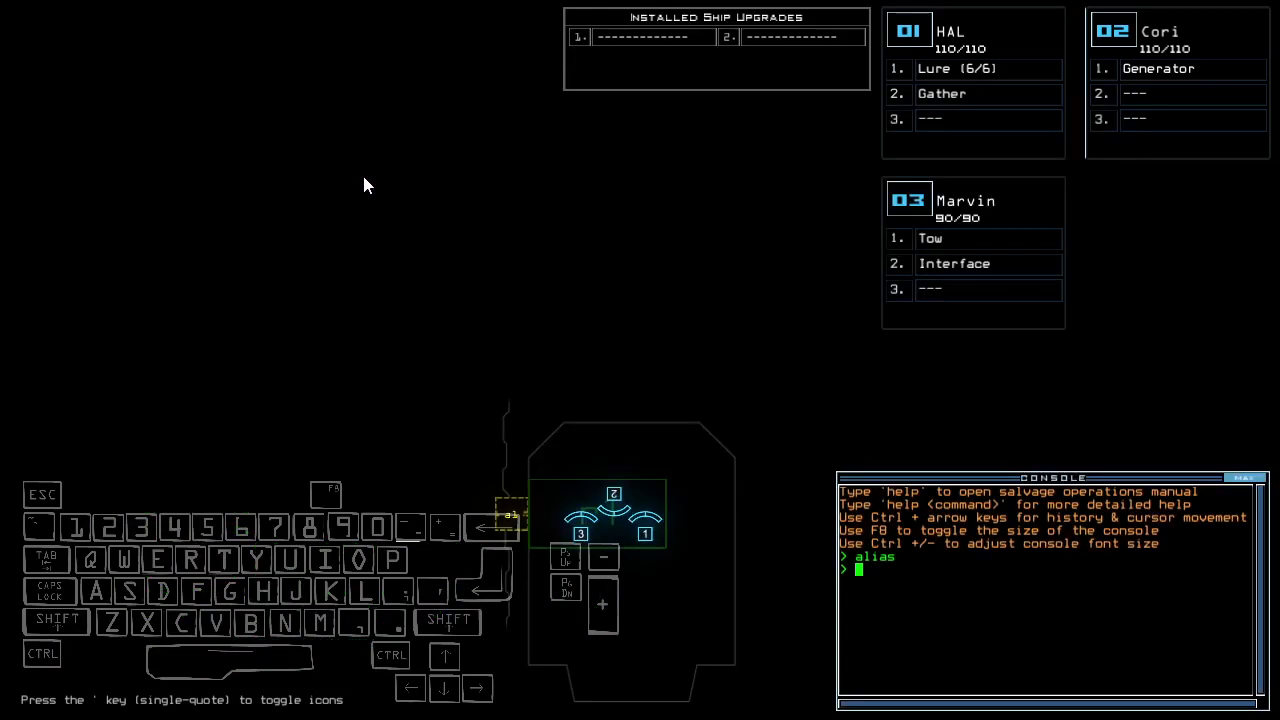
# Type 'set' in the console to start reassigning Tow to Cori and Interface to HAL.
pyautogui.write('set')
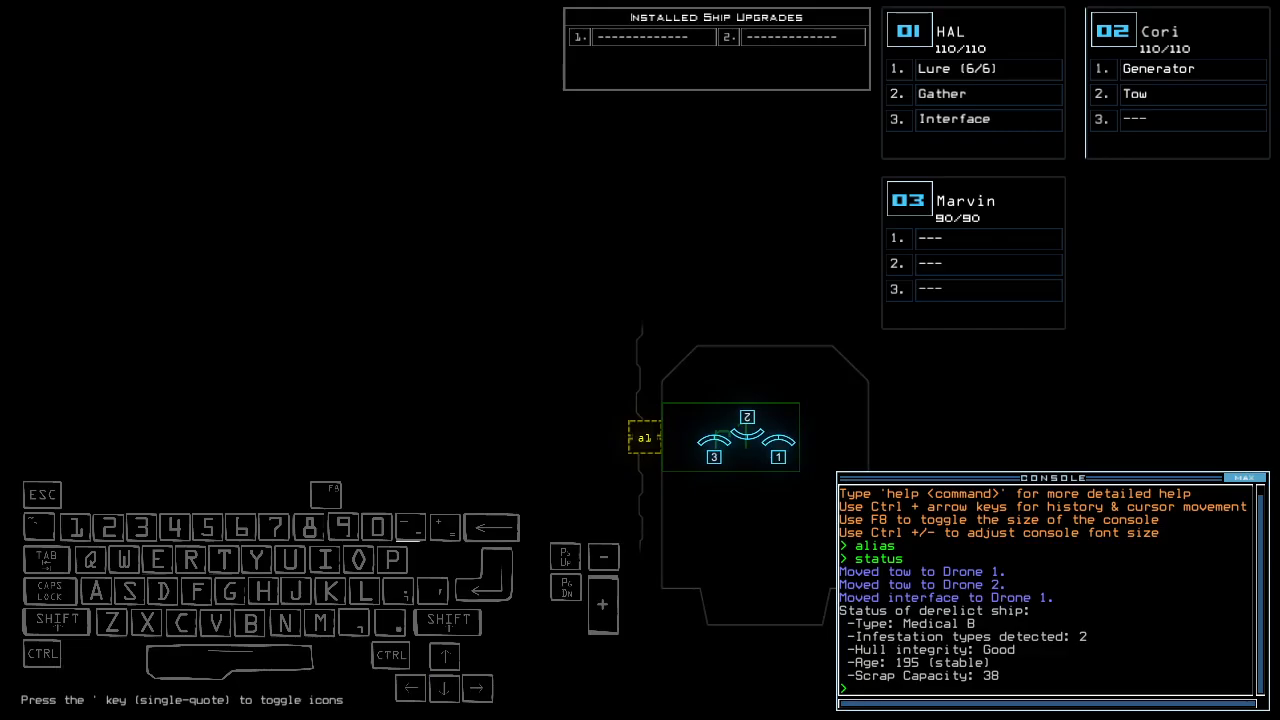
pyautogui.moveTo(895, 450)
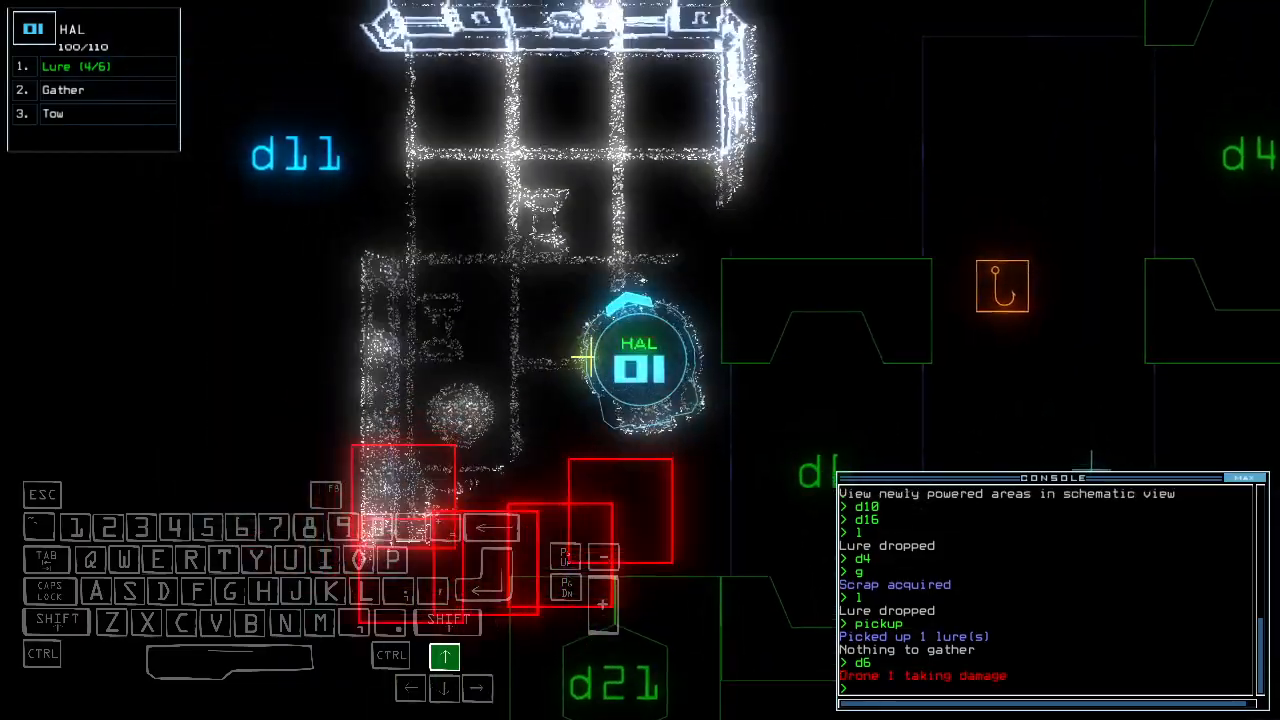
# Enter console commands for HAL to gather scrap, recover its lure and open d11.
pyautogui.press("'")
pyautogui.write('d11')
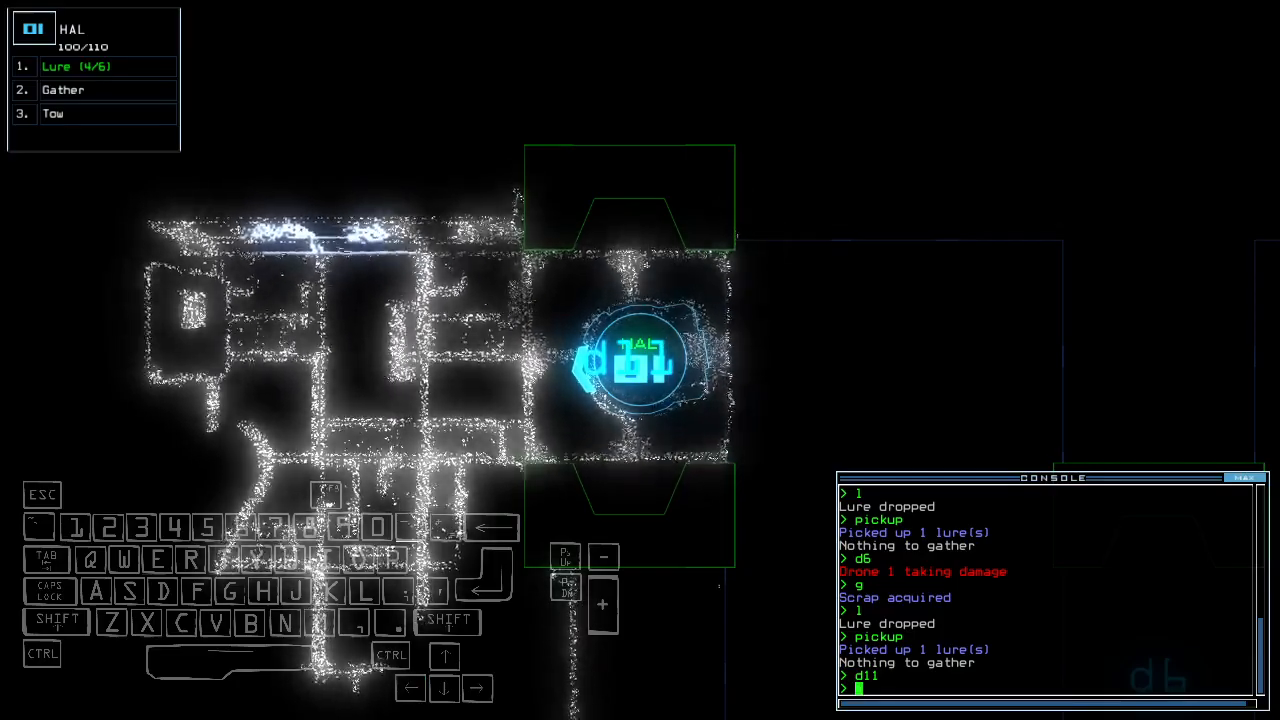
pyautogui.press('up')
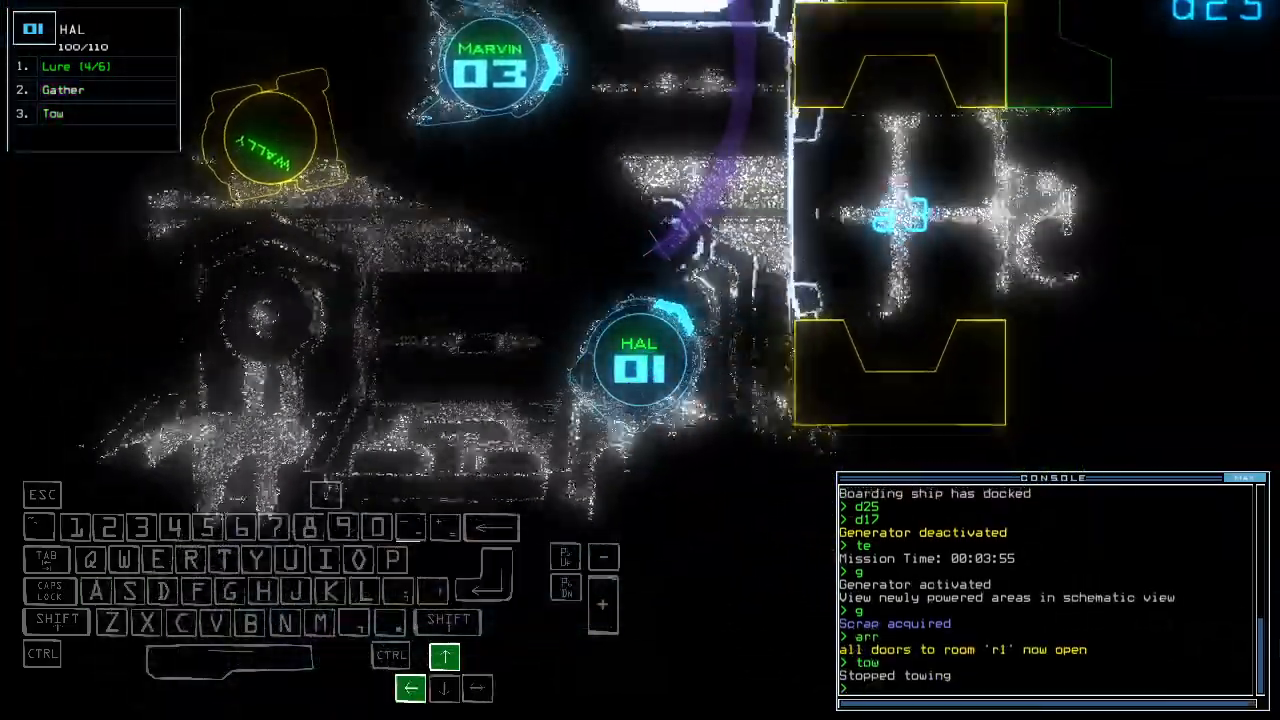
# Enter the console command to tow Wally with Marvin.
pyautogui.press('t')
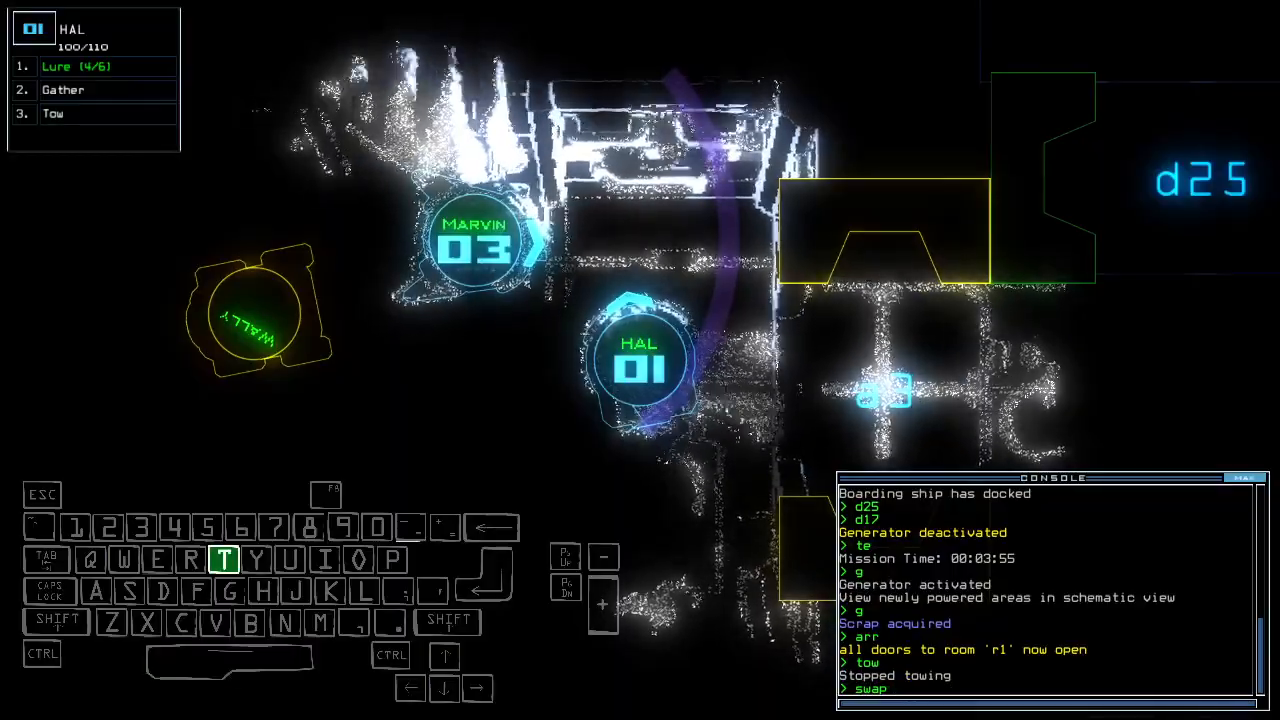